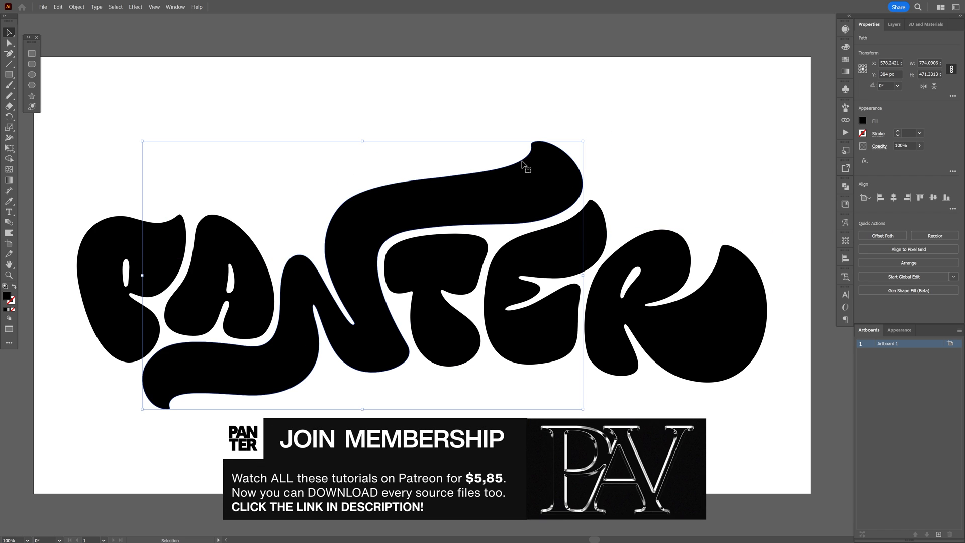
Apply an Inflate 3D effect to the PANTER letters, both sides, rendered with Ray Tracing
click(925, 25)
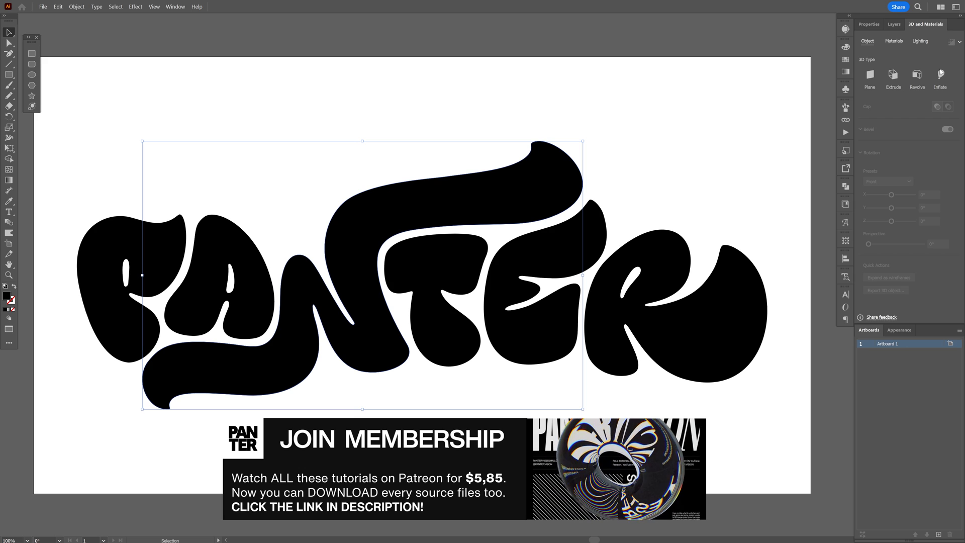
click(940, 76)
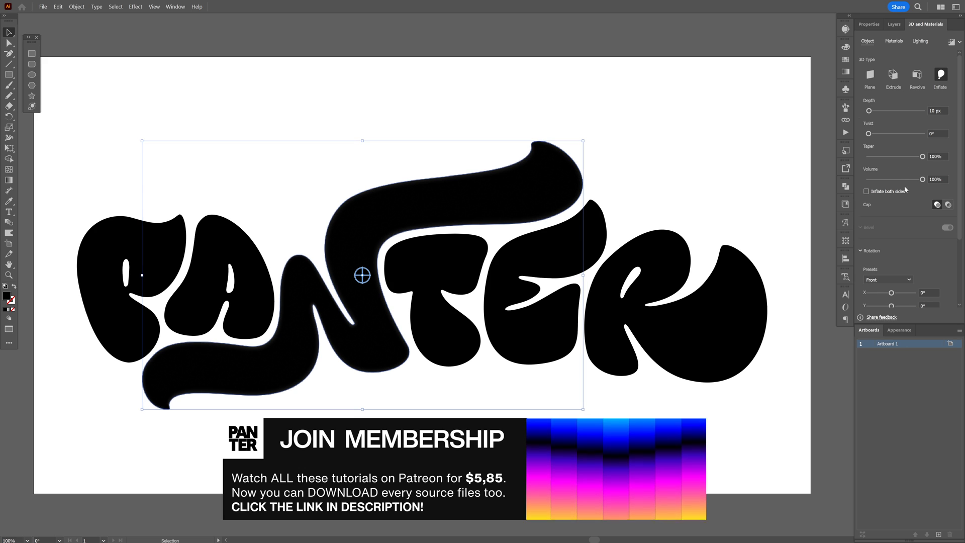
click(867, 191)
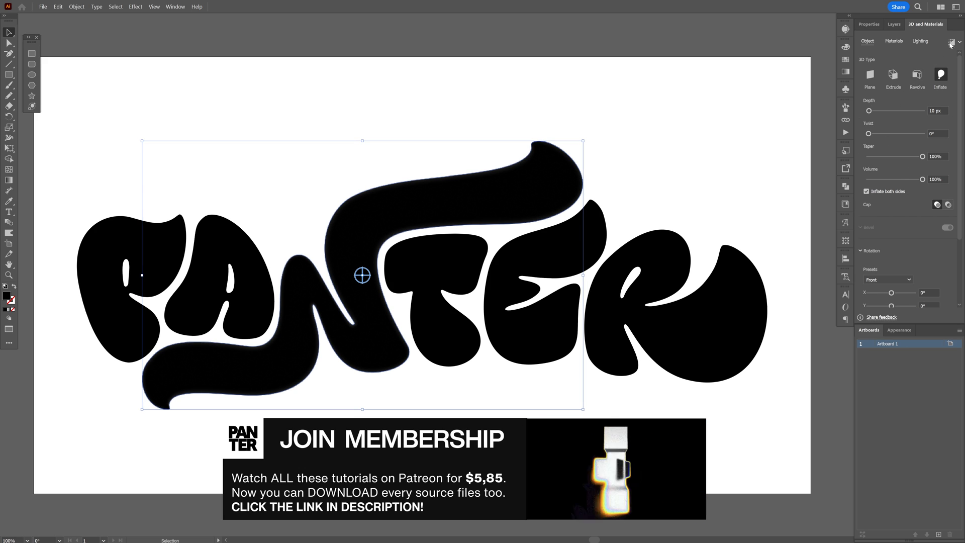
click(952, 42)
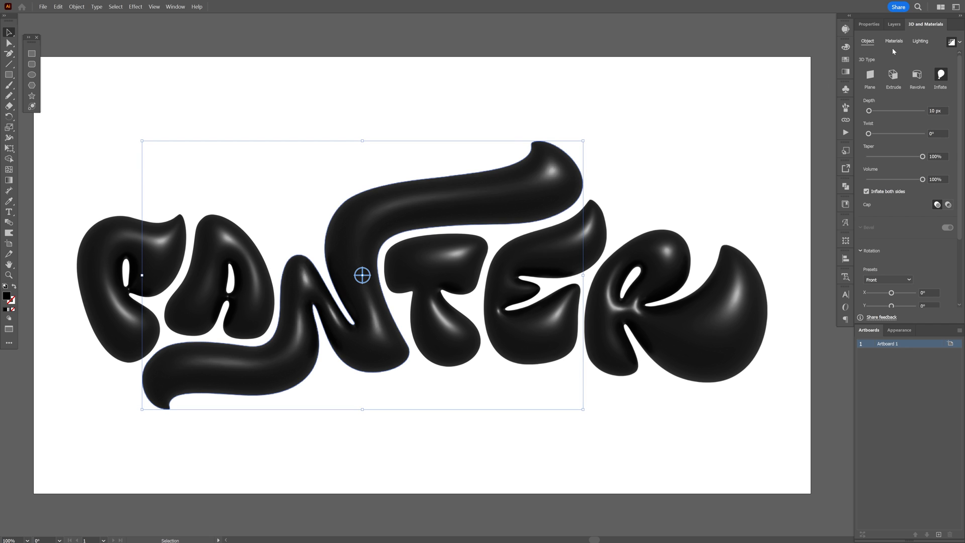
Browse the Materials list of the 3D and Materials library for the inflated letters
click(894, 40)
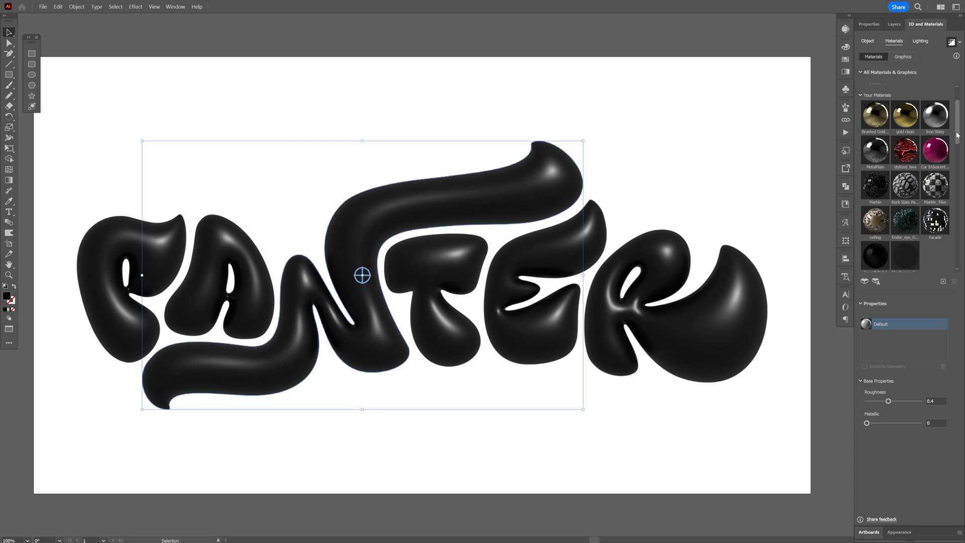
scroll(down, 3)
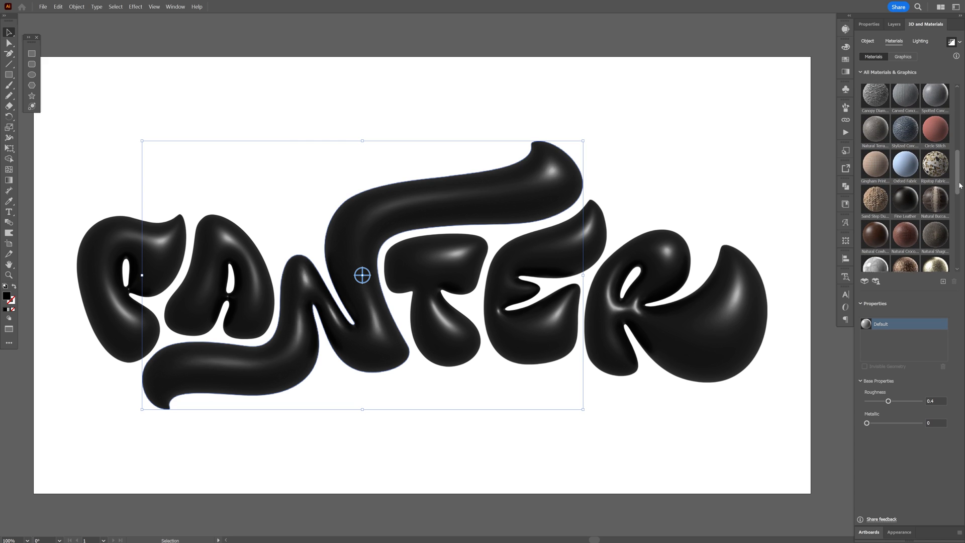
scroll(down, 3)
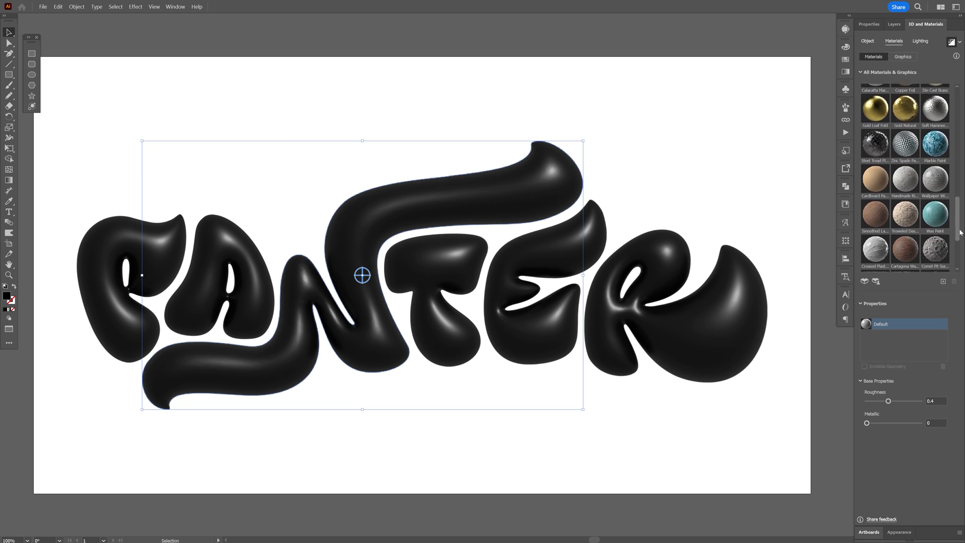
scroll(down, 3)
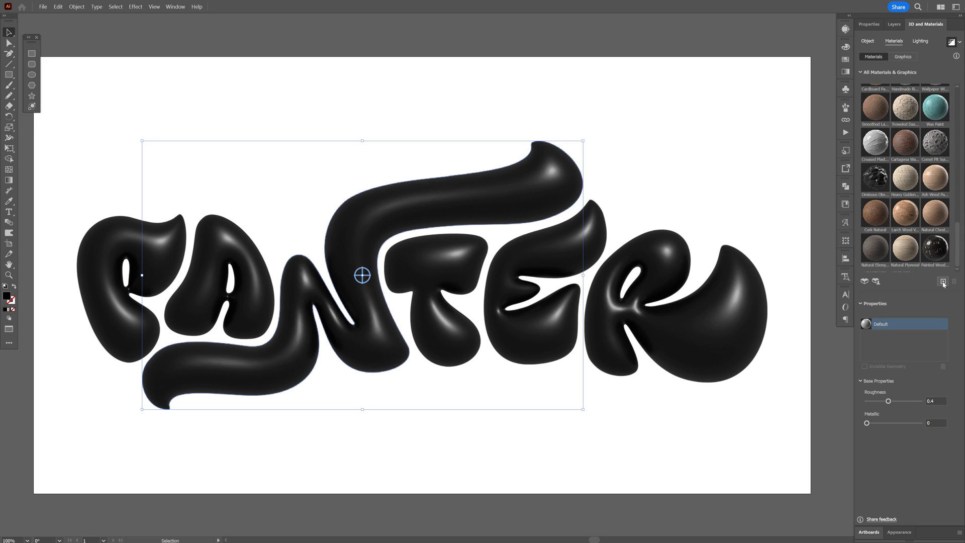
click(942, 282)
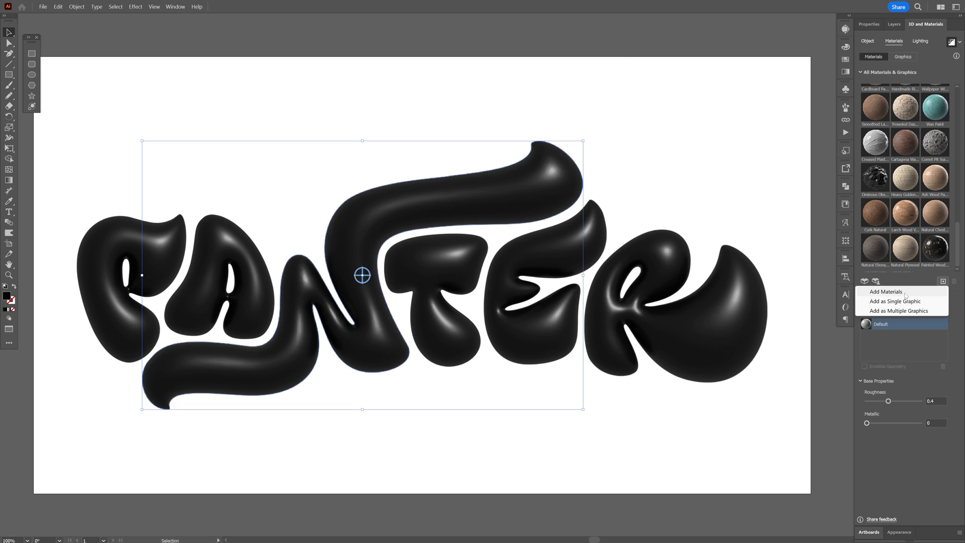
click(885, 292)
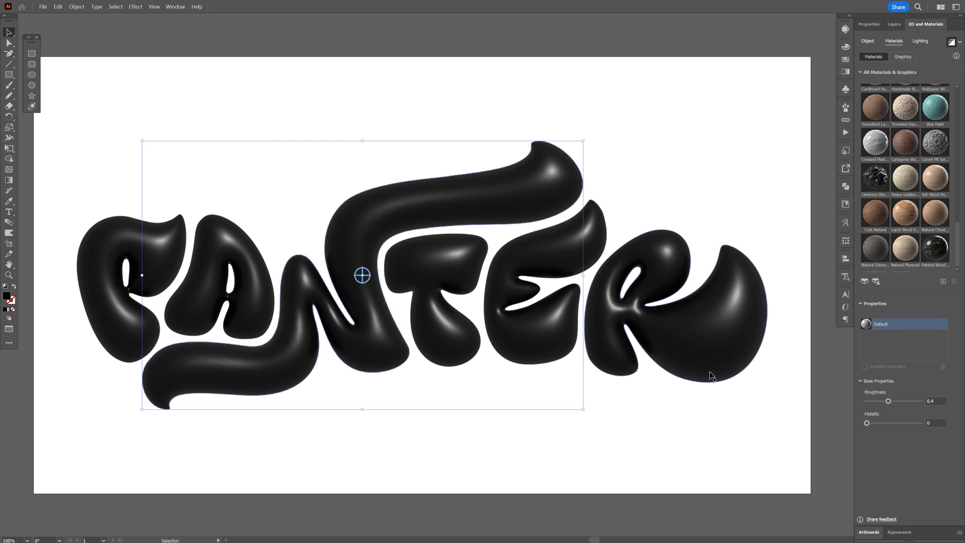
mouse_move(877, 281)
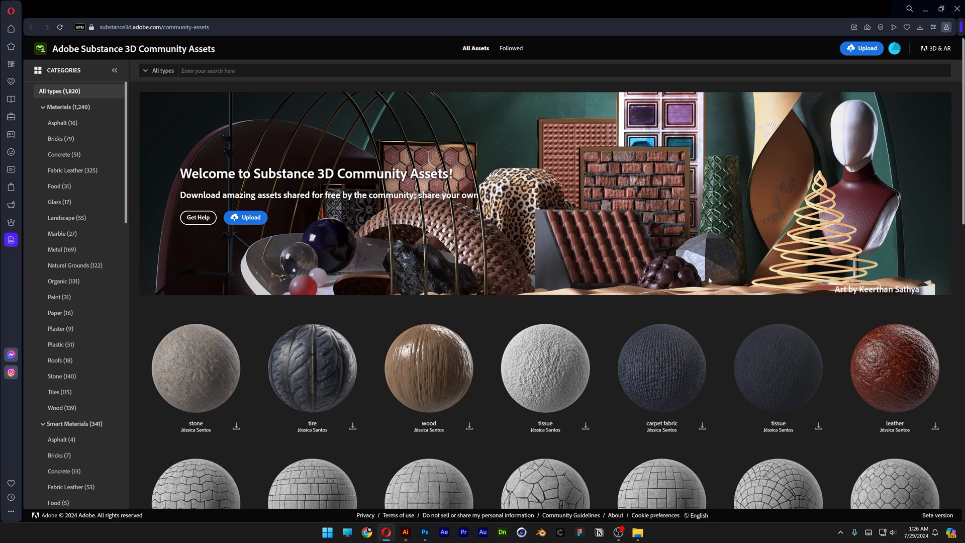
Filter the Community Assets materials to Bricks, then to Plastic, giving 51 results
scroll(down, 3)
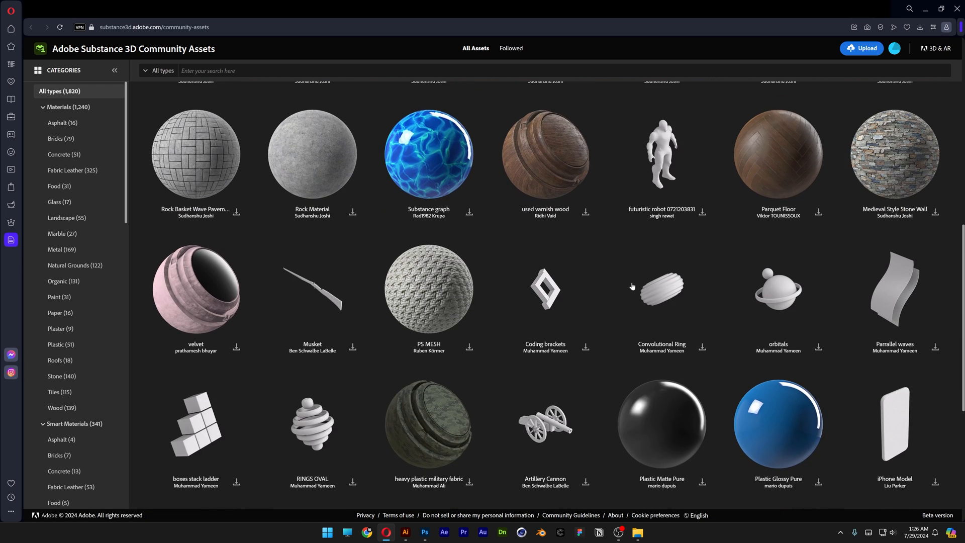
scroll(down, 3)
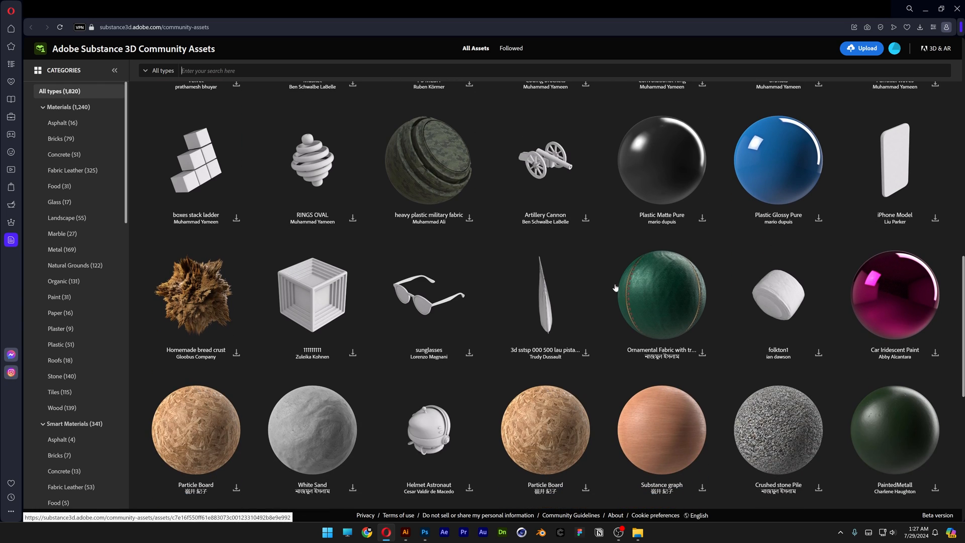
scroll(up, 3)
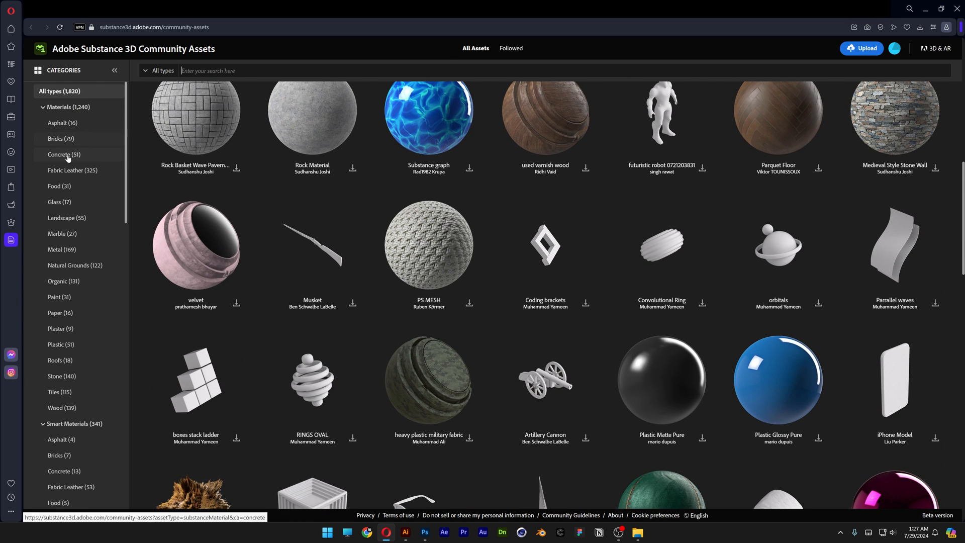
click(60, 139)
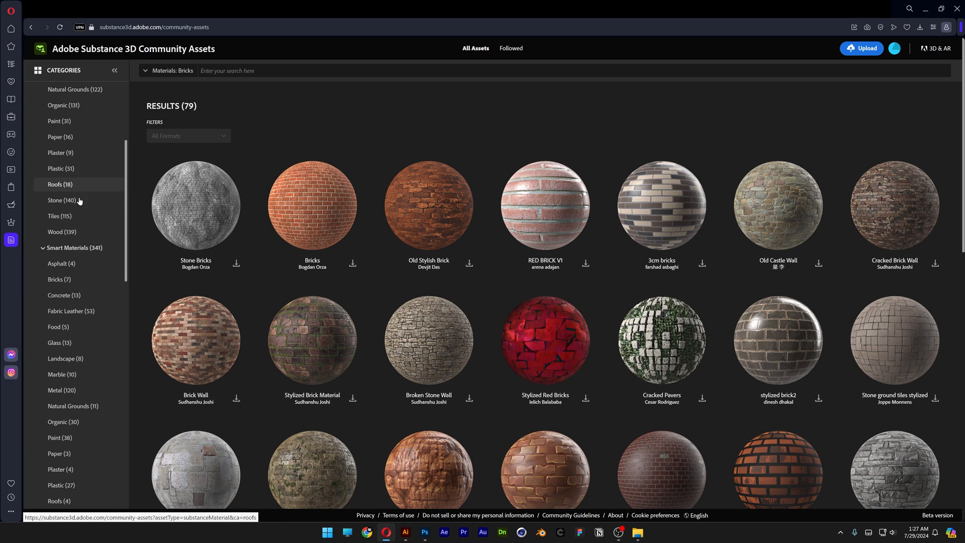
scroll(up, 3)
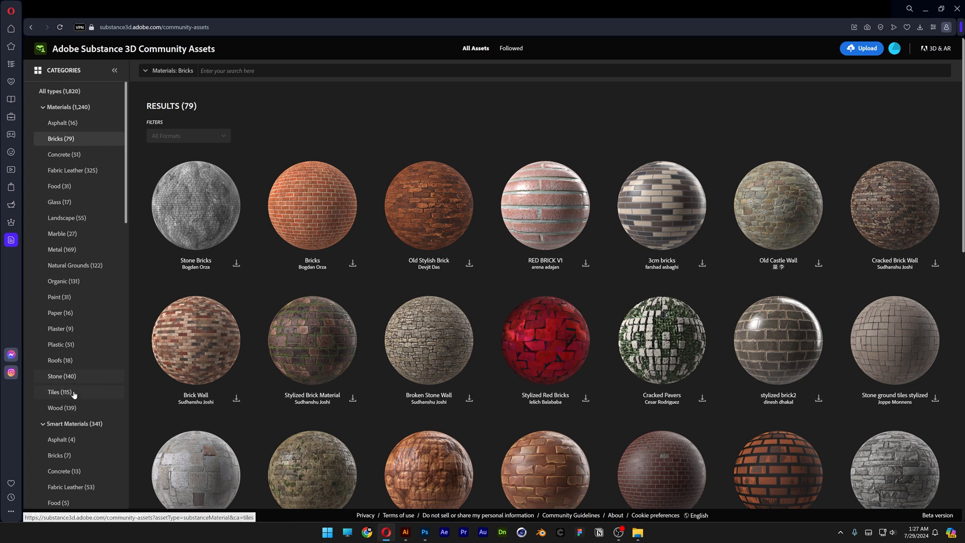
mouse_move(78, 423)
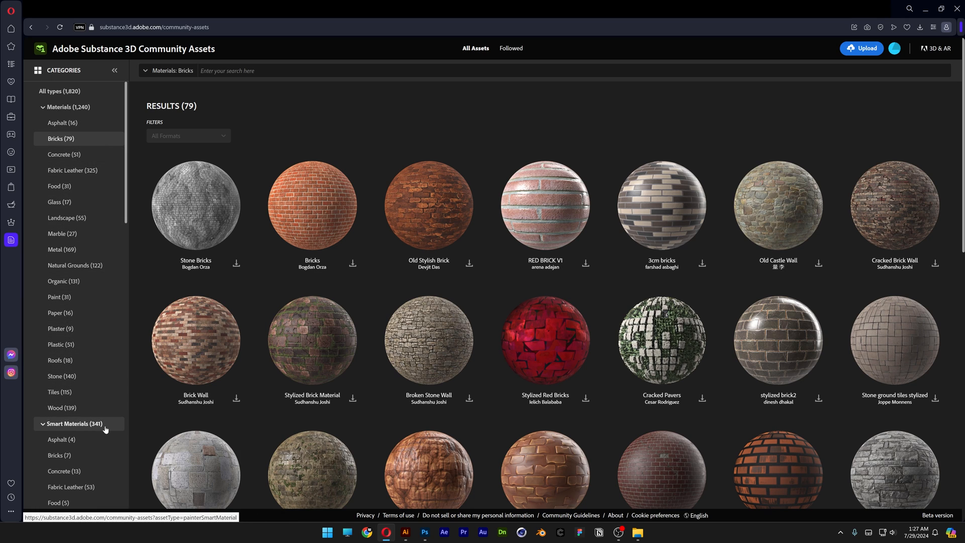
click(59, 344)
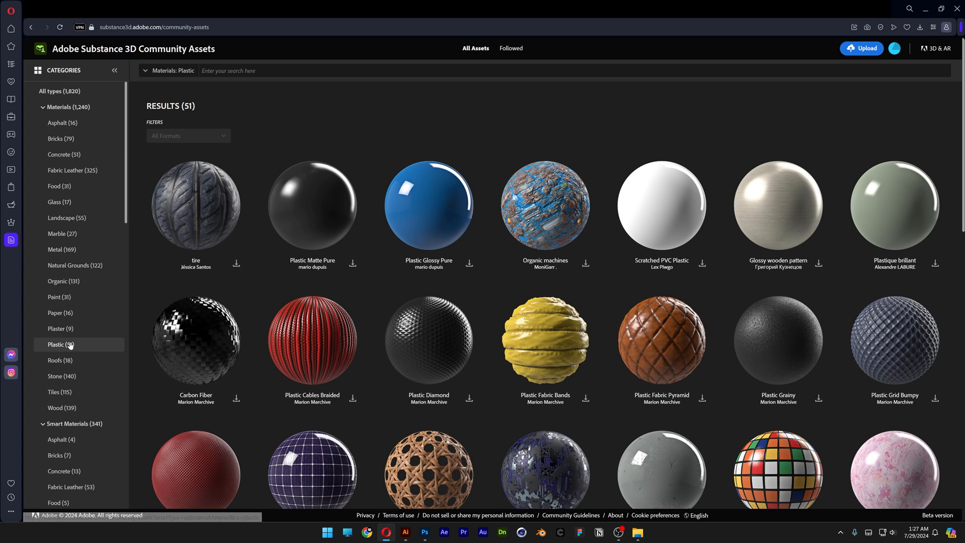
scroll(down, 3)
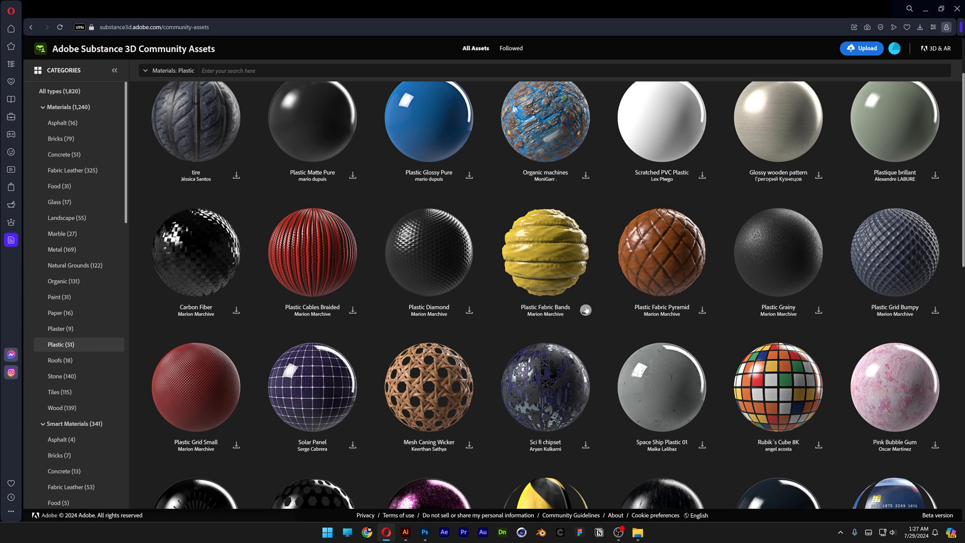
mouse_move(585, 312)
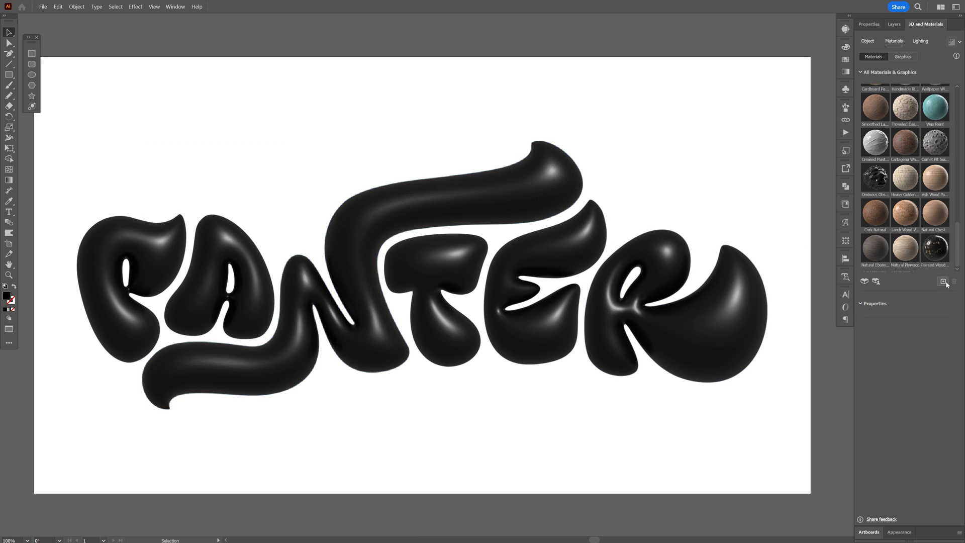
Add the five Substance SBSAR files from the Sub 4 folder, including balloon and plastic_fabric_bands
click(942, 282)
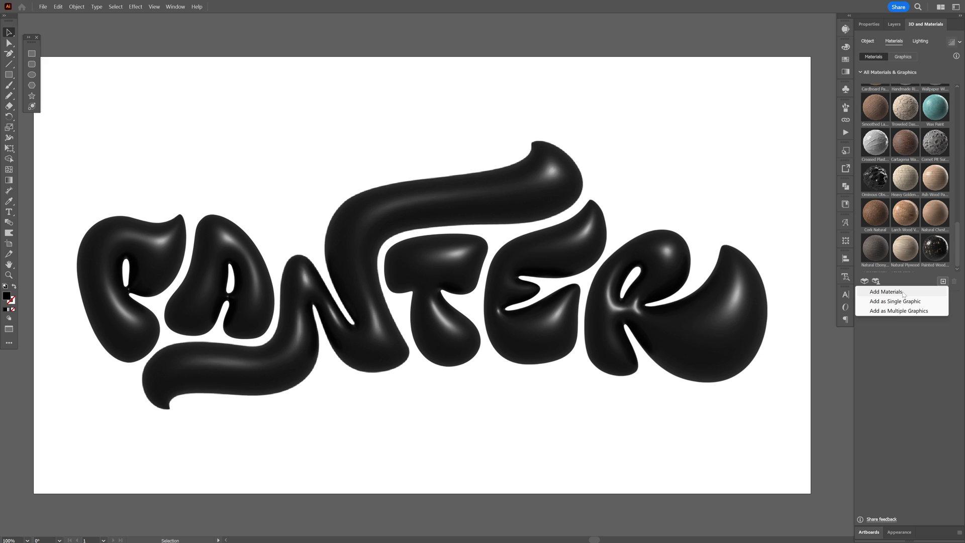
click(885, 291)
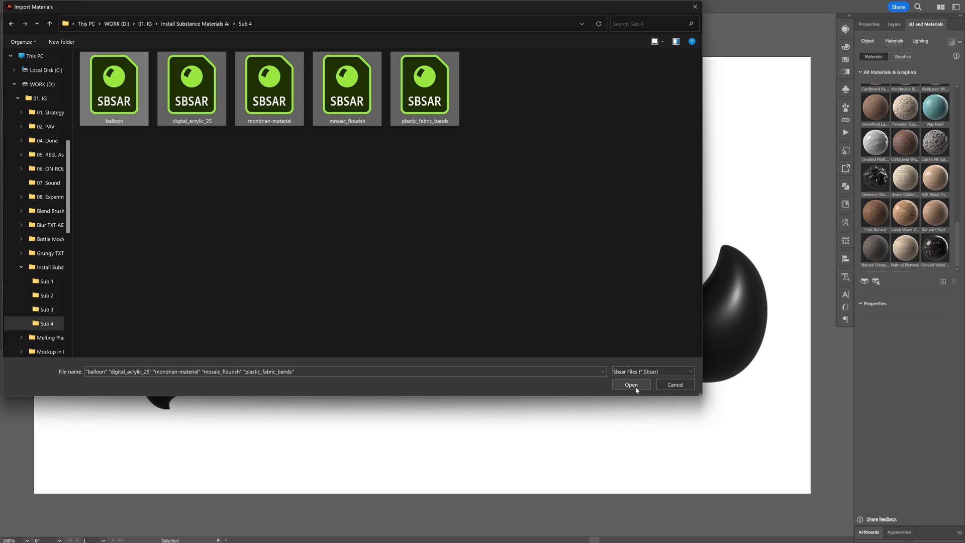
click(631, 384)
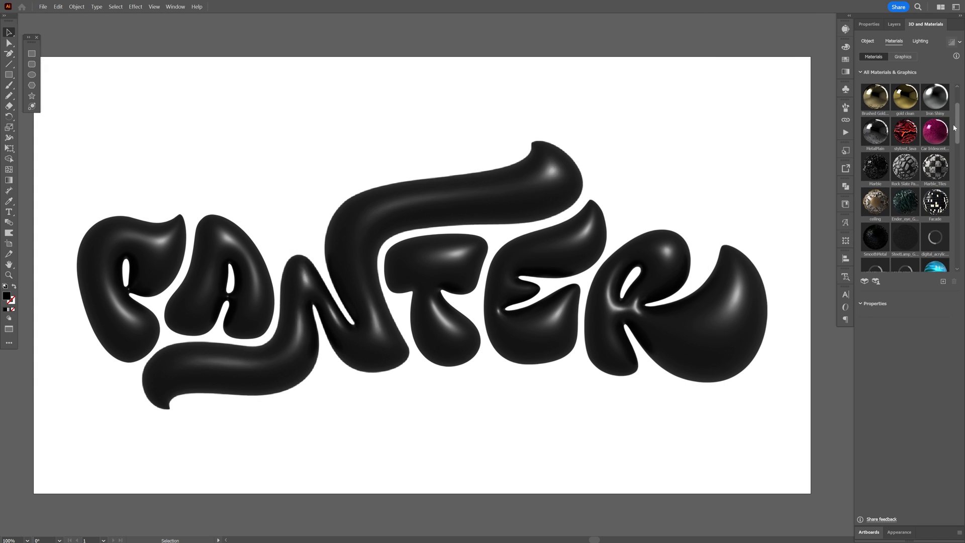
Assign the glossy pink Sci fi Floor 1 material to the R and review its properties
scroll(down, 3)
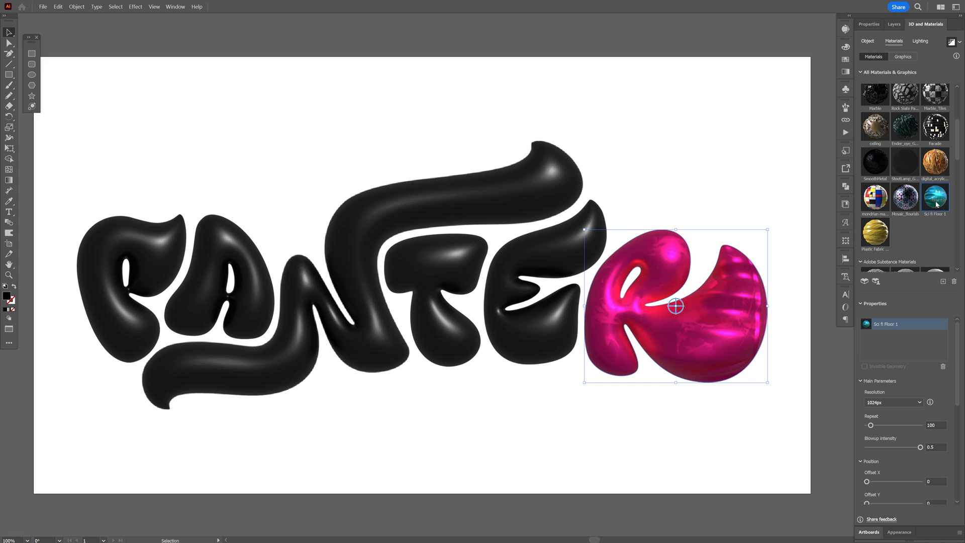
mouse_move(955, 345)
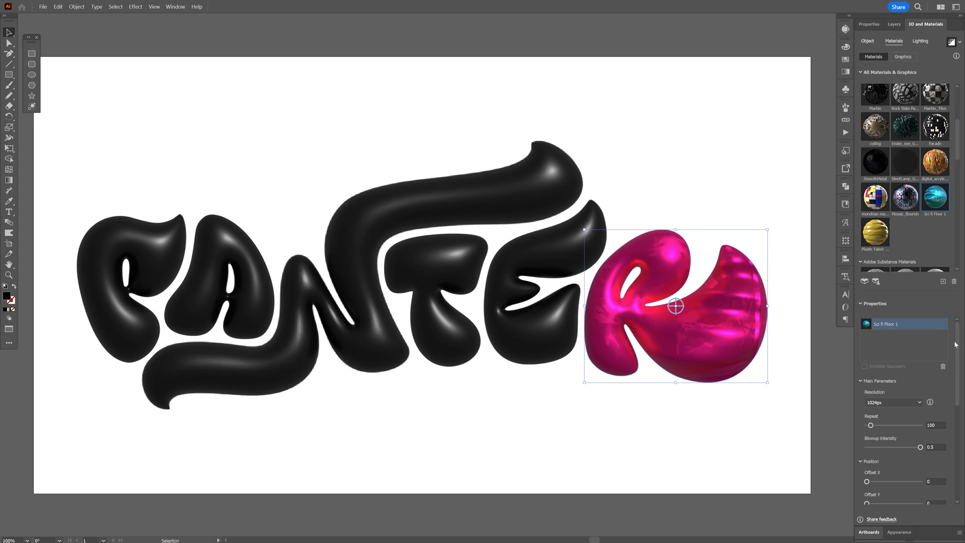
scroll(down, 3)
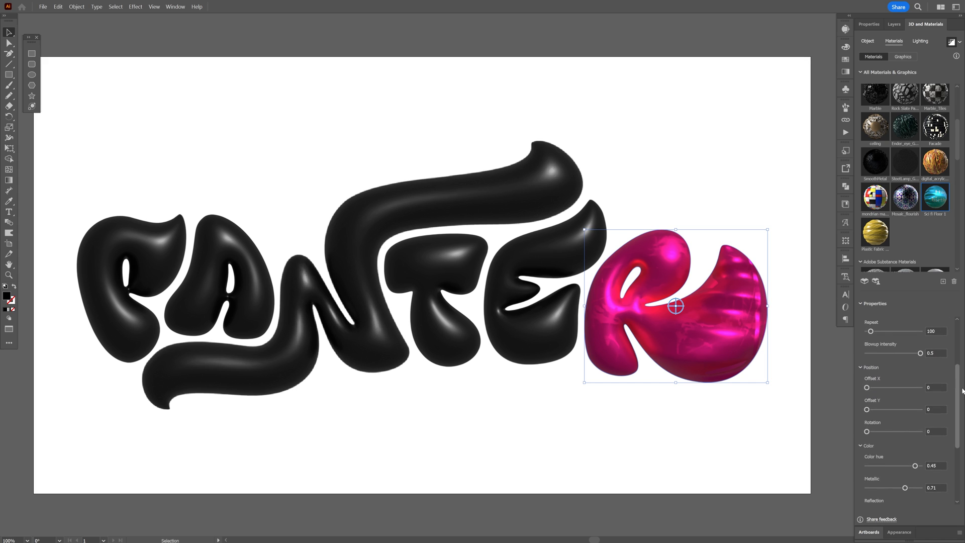